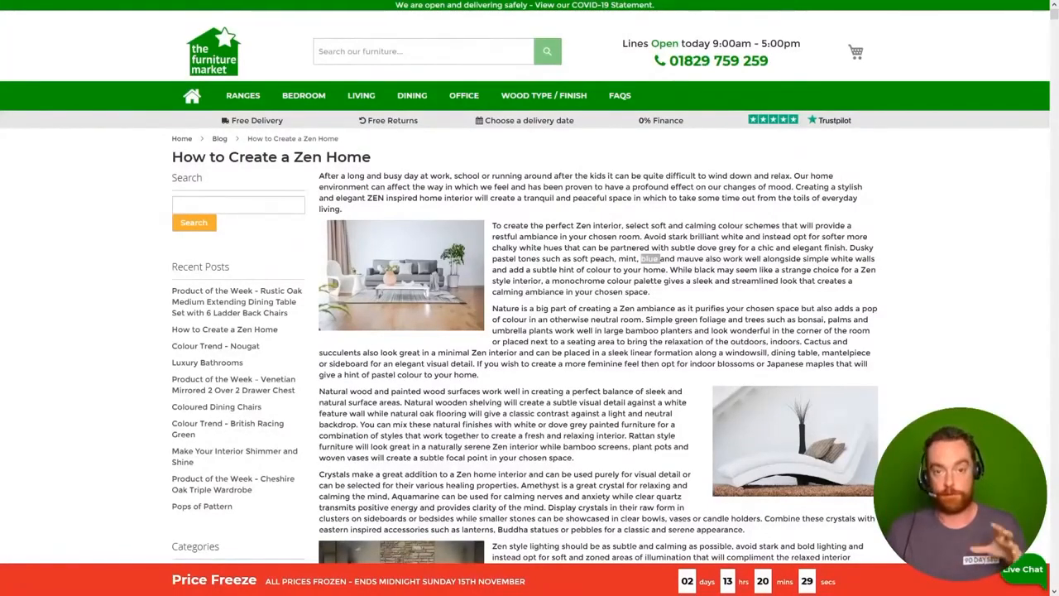
pyautogui.scroll(-3)
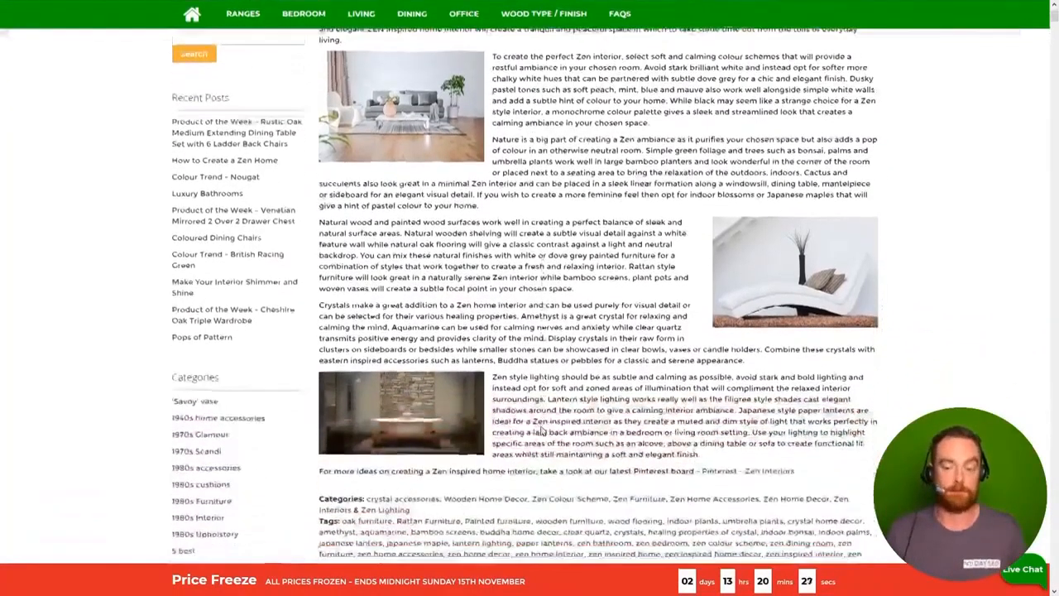
pyautogui.scroll(-3)
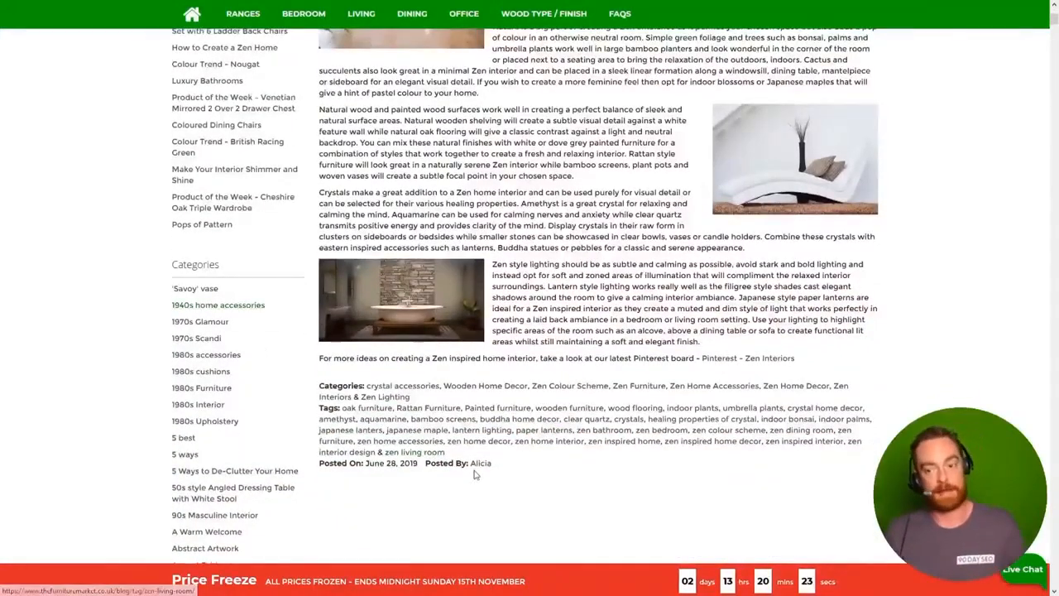
pyautogui.scroll(-3)
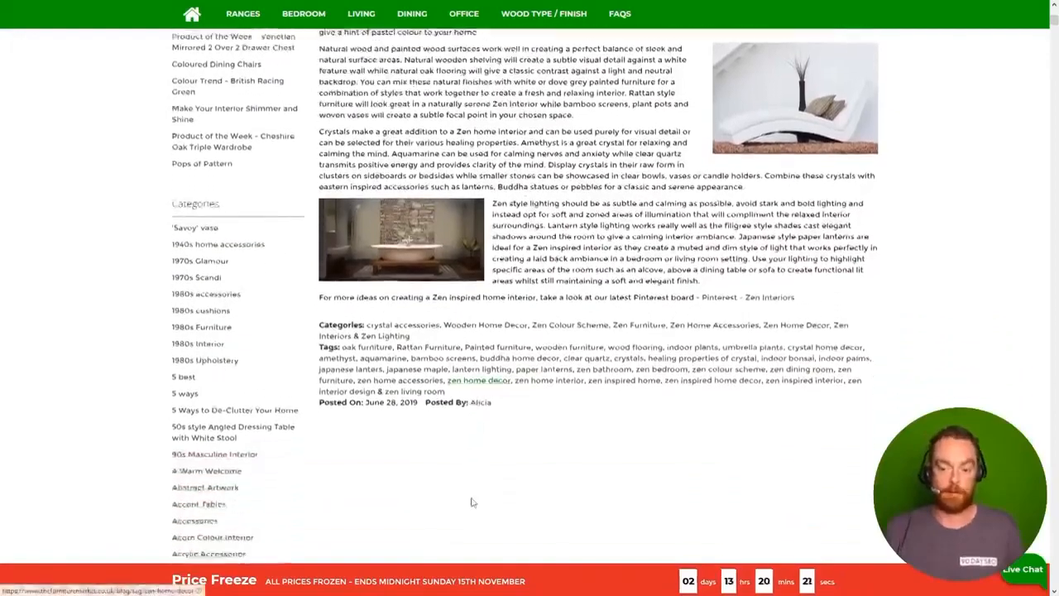
pyautogui.scroll(-3)
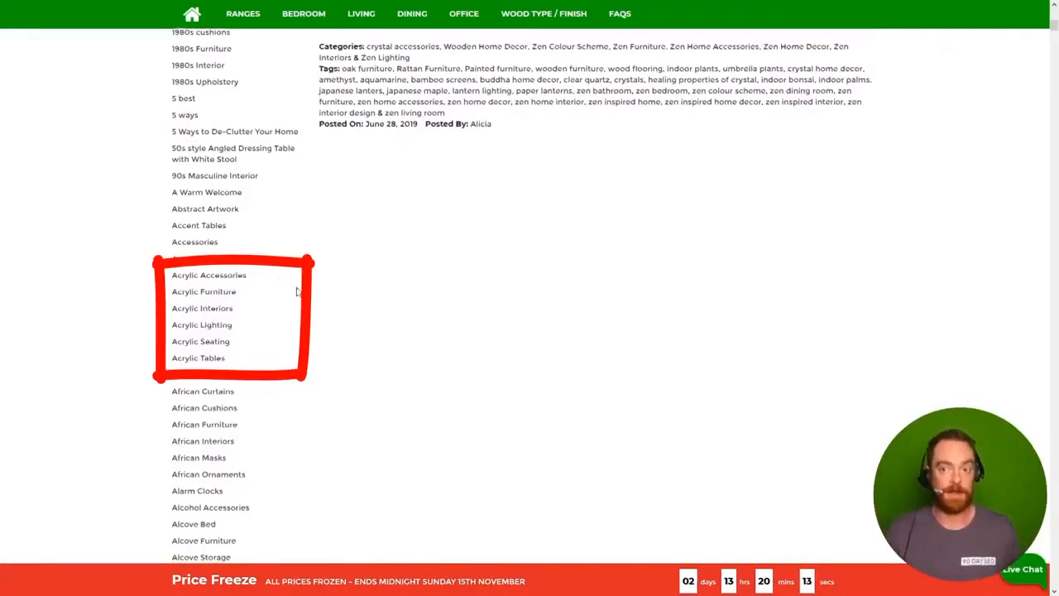
pyautogui.scroll(-3)
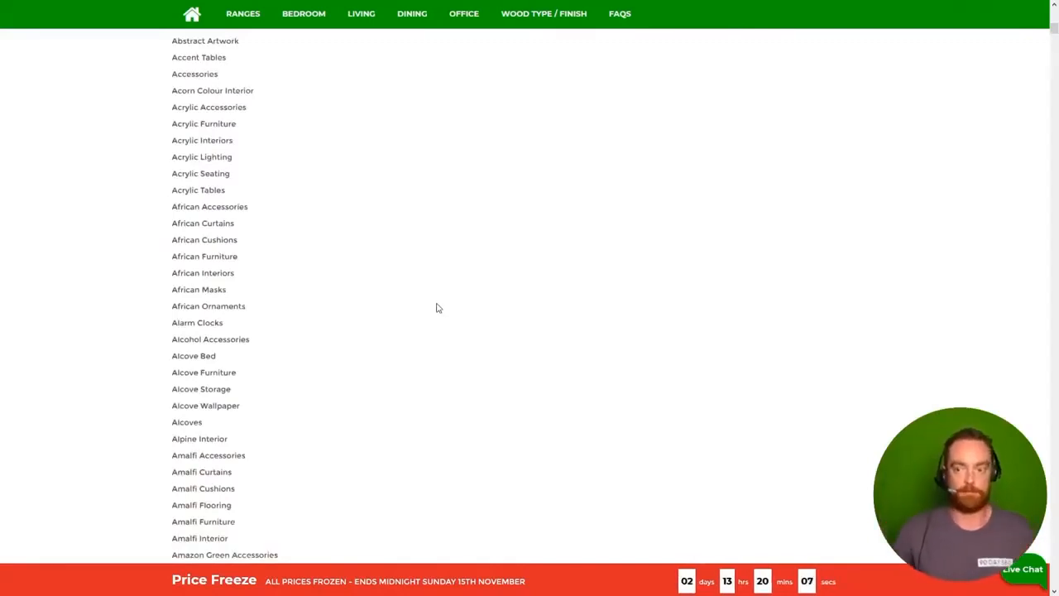
pyautogui.scroll(-3)
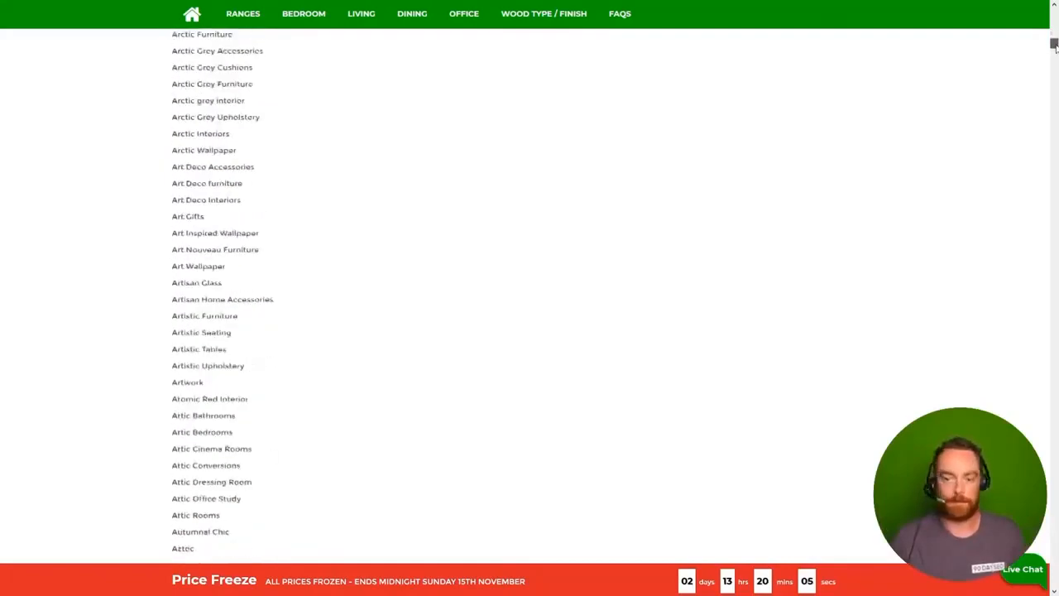
pyautogui.scroll(-3)
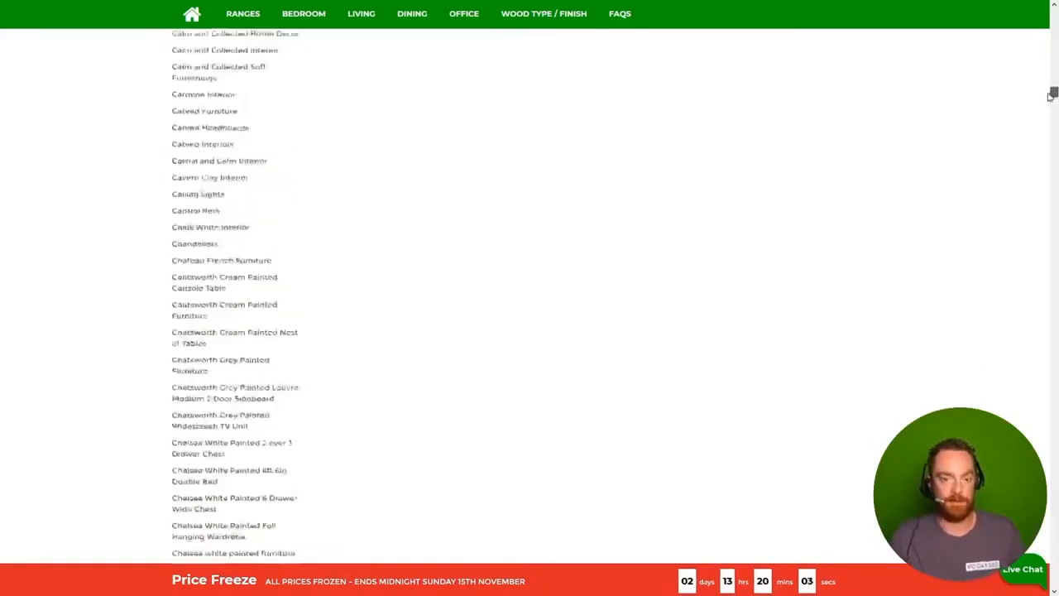
pyautogui.scroll(-3)
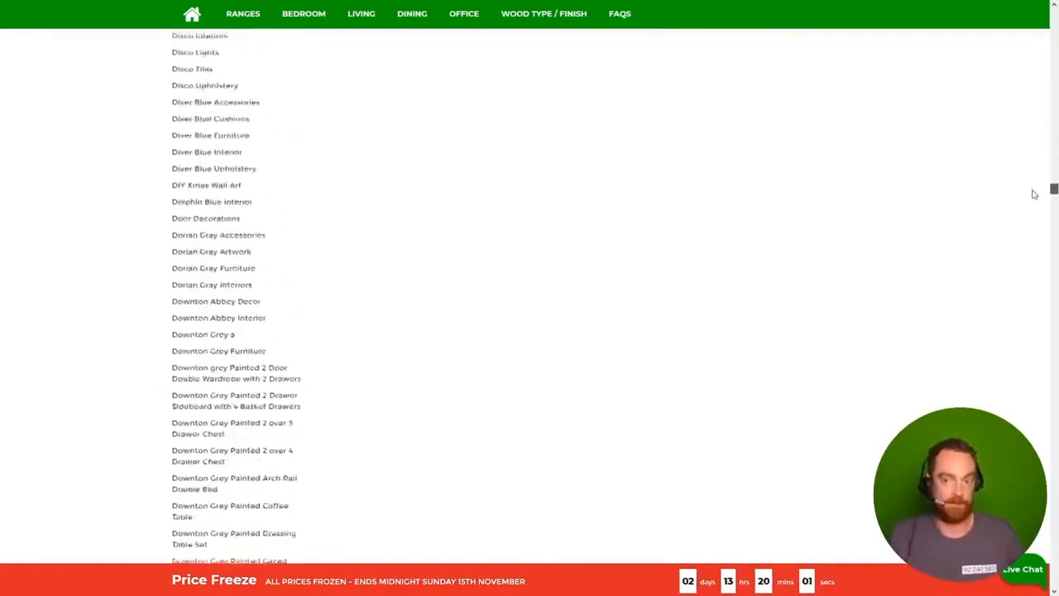
pyautogui.scroll(-3)
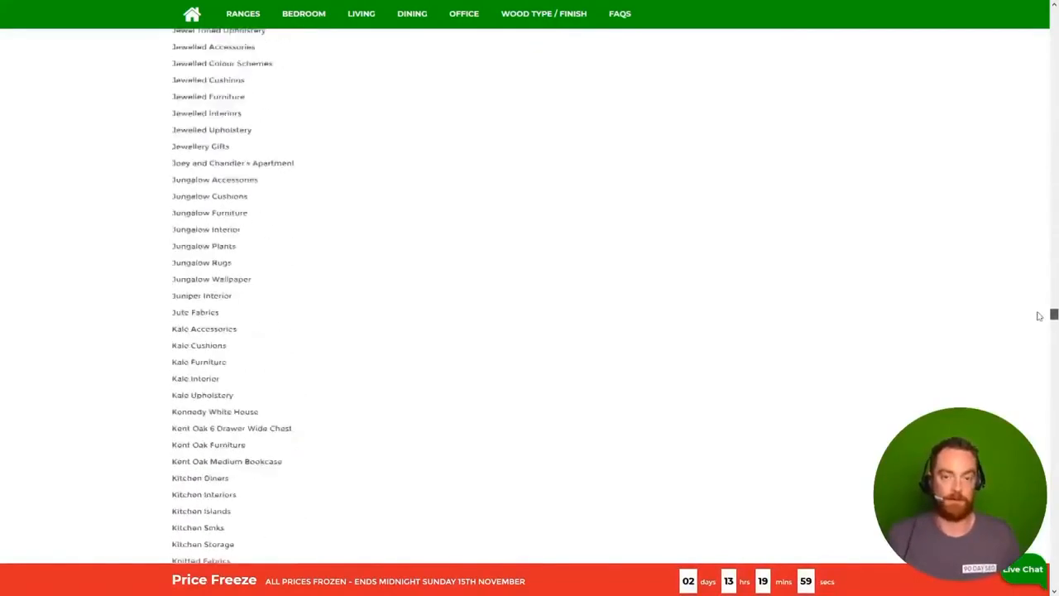
pyautogui.scroll(-3)
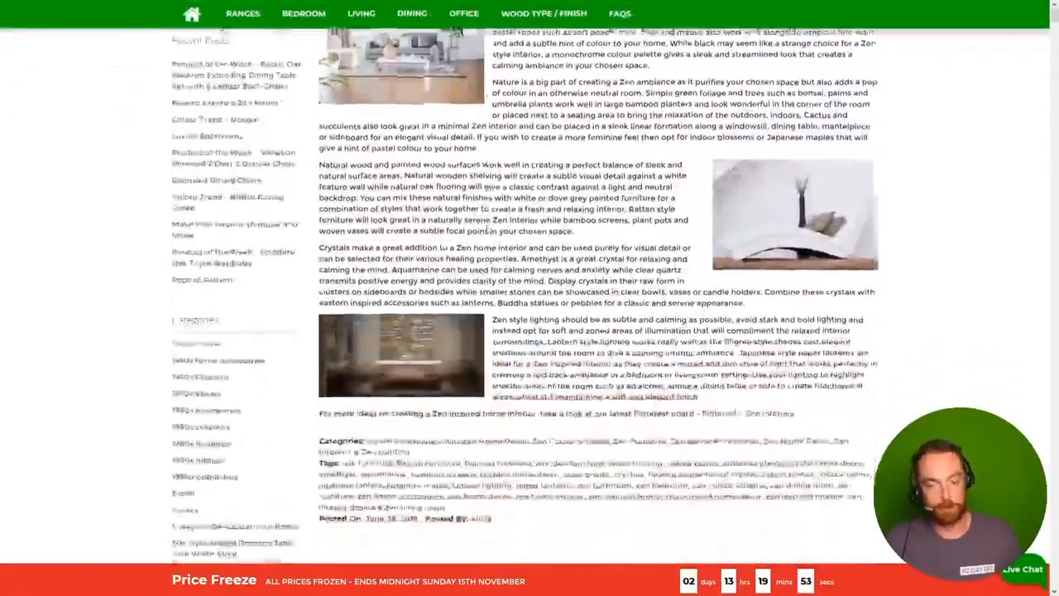
pyautogui.scroll(-3)
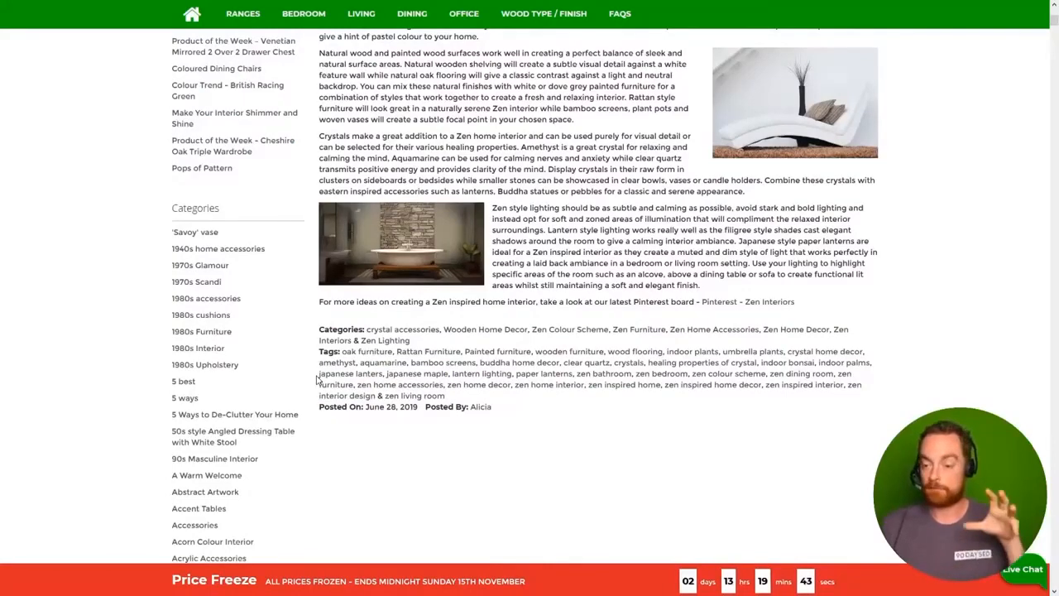
pyautogui.scroll(-3)
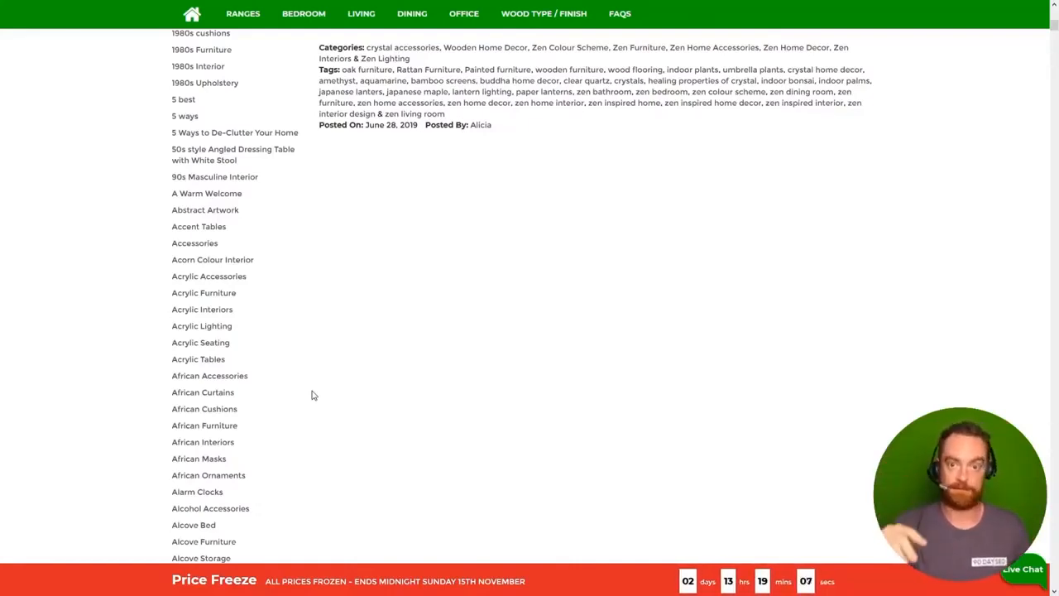
pyautogui.moveTo(366, 400)
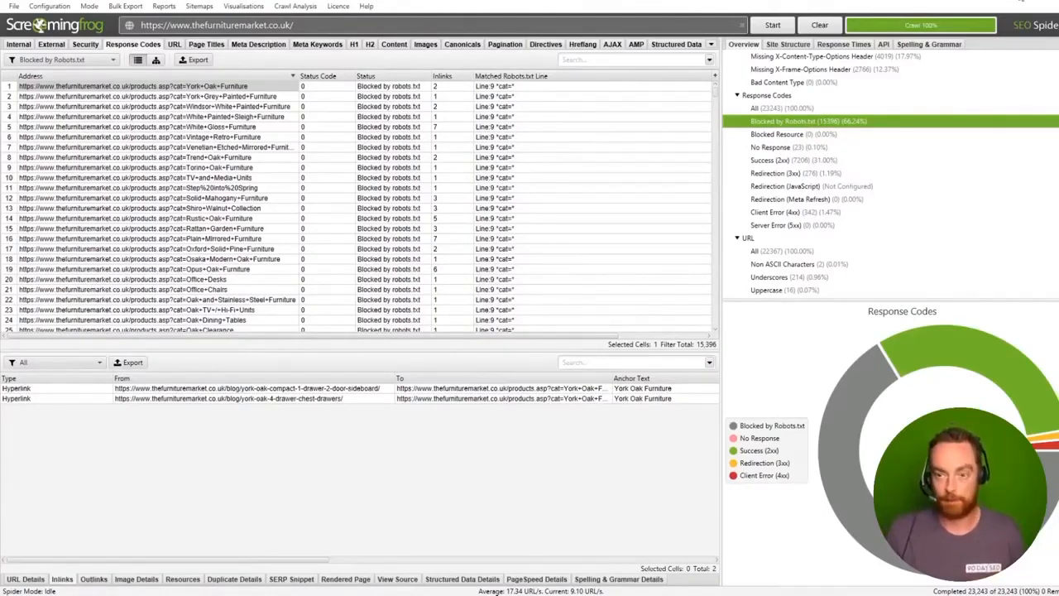
pyautogui.moveTo(858, 393)
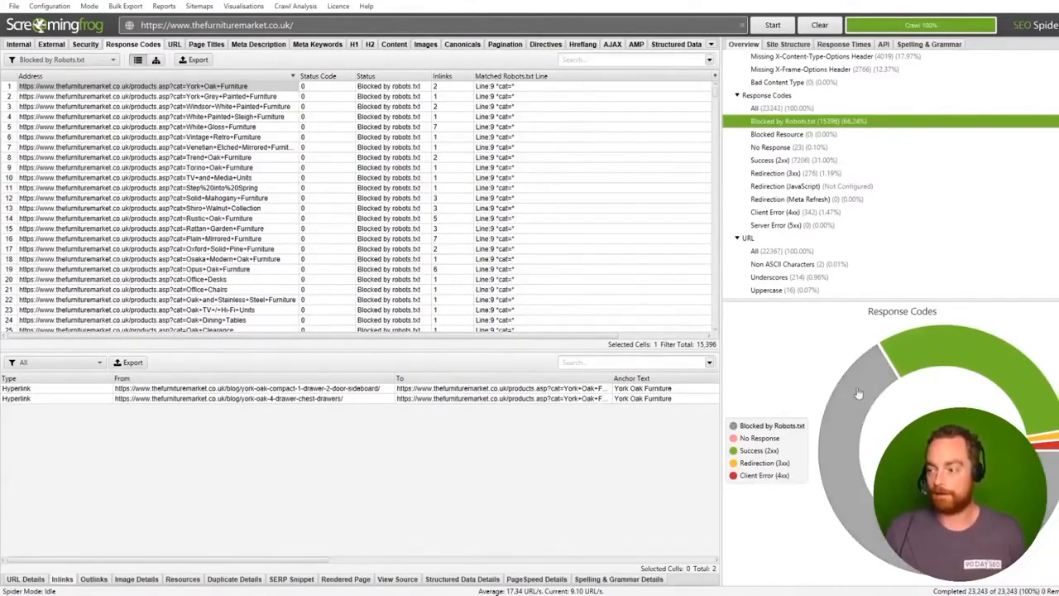